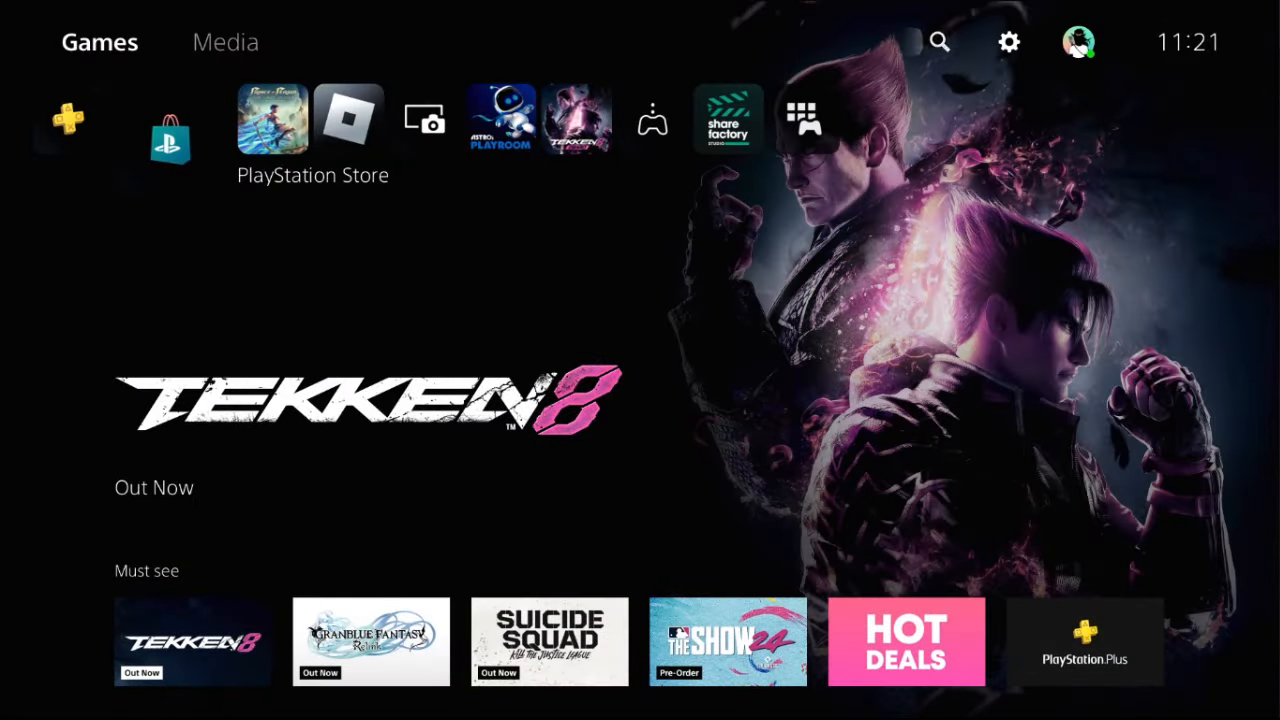
Set the Game Presets to Performance Mode under Saved Data and Game/App Settings.
click(1008, 42)
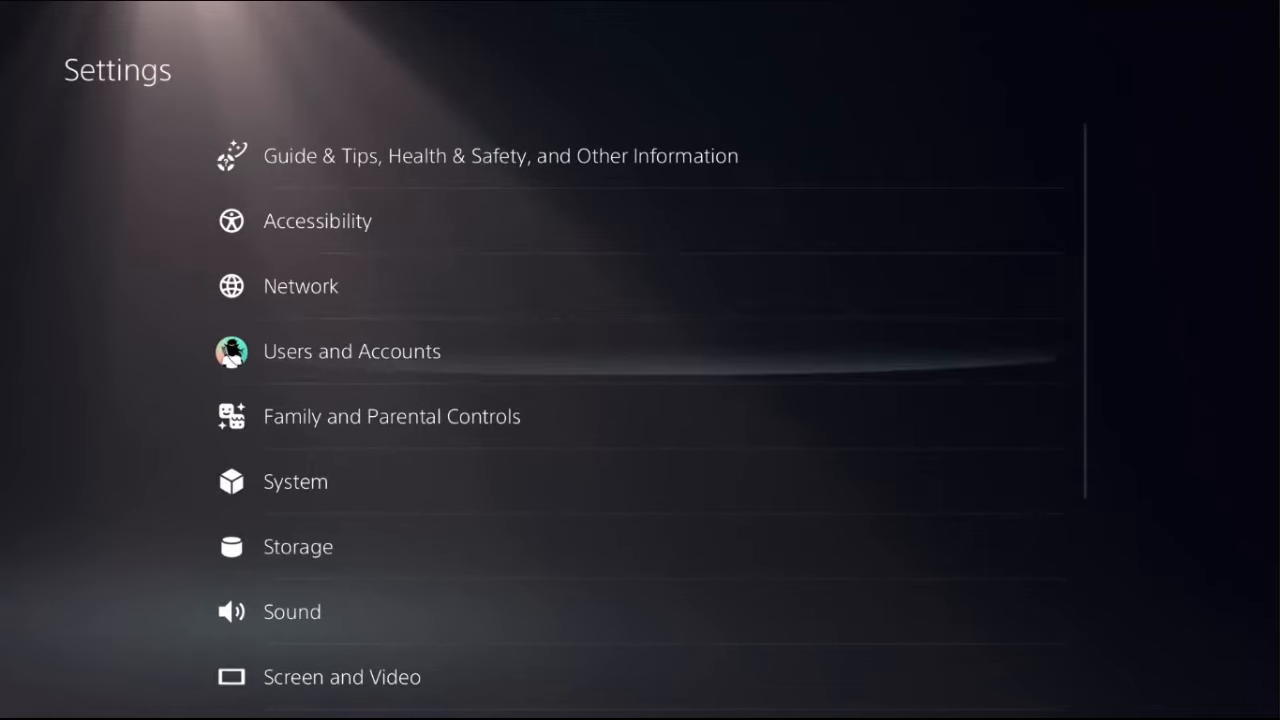
scroll(down, 3)
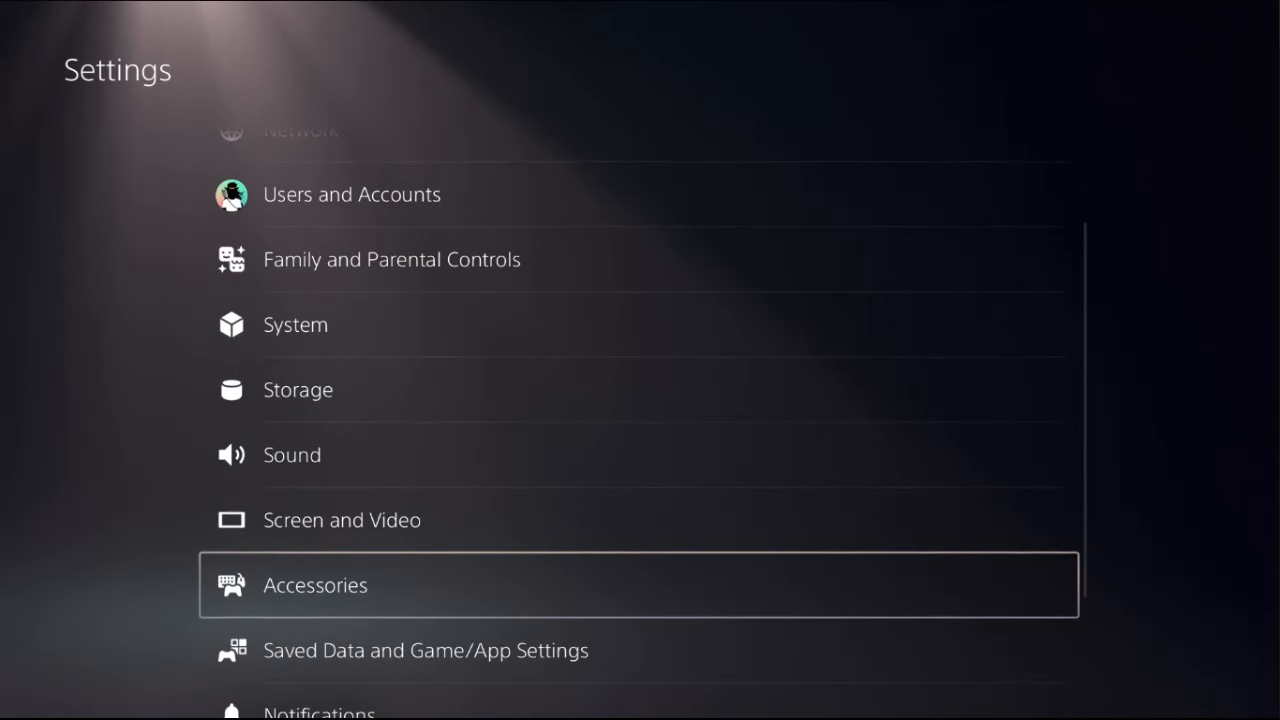
click(425, 650)
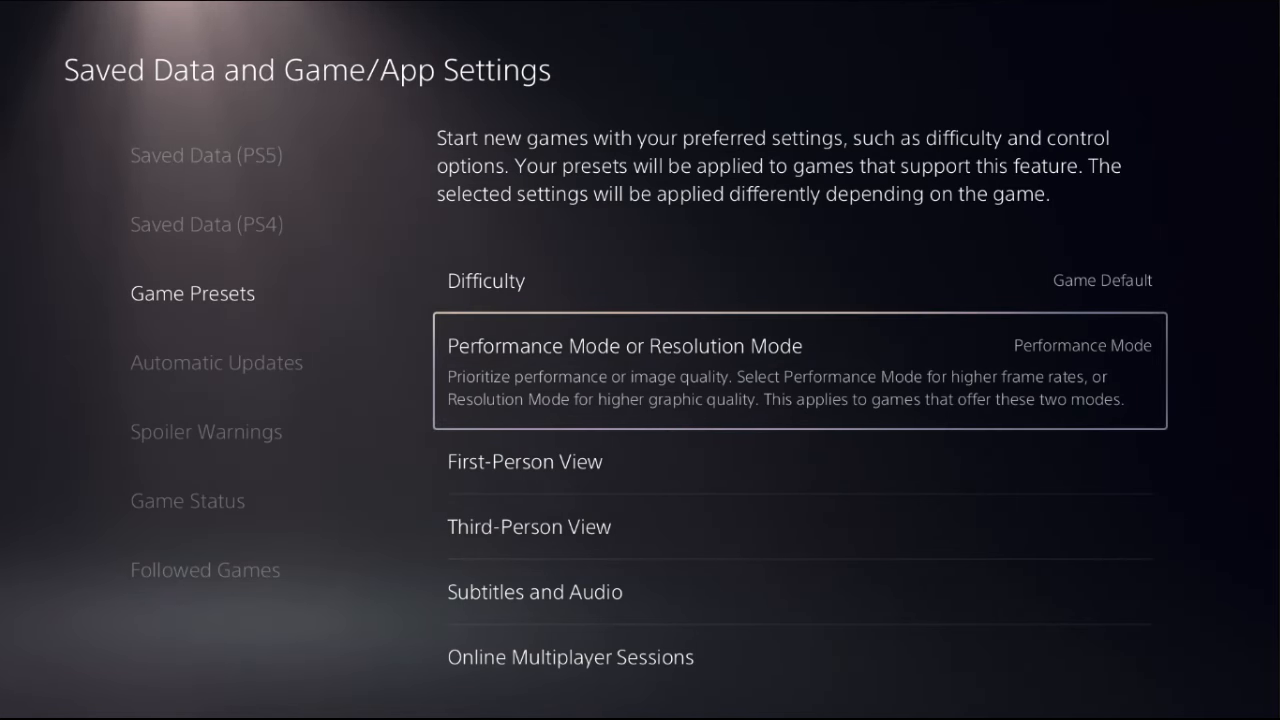
click(192, 293)
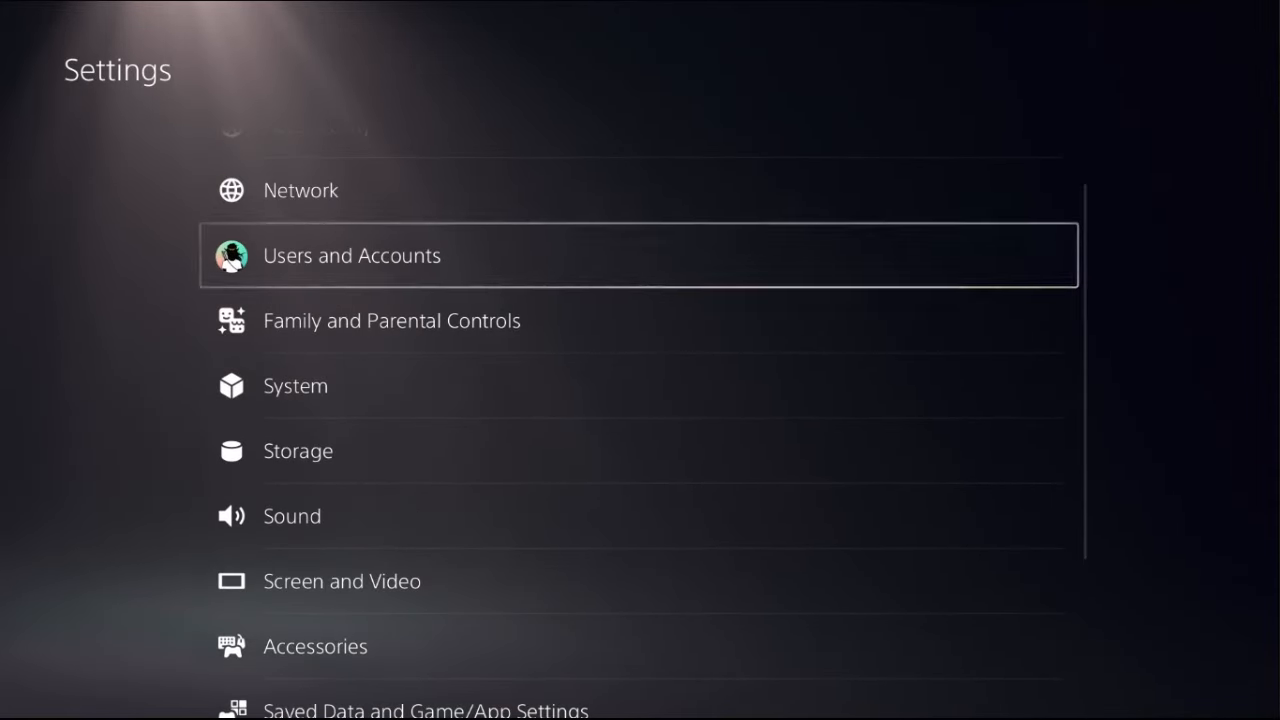
Run Restore Licenses from Users and Accounts > Other and acknowledge the confirmation.
click(351, 255)
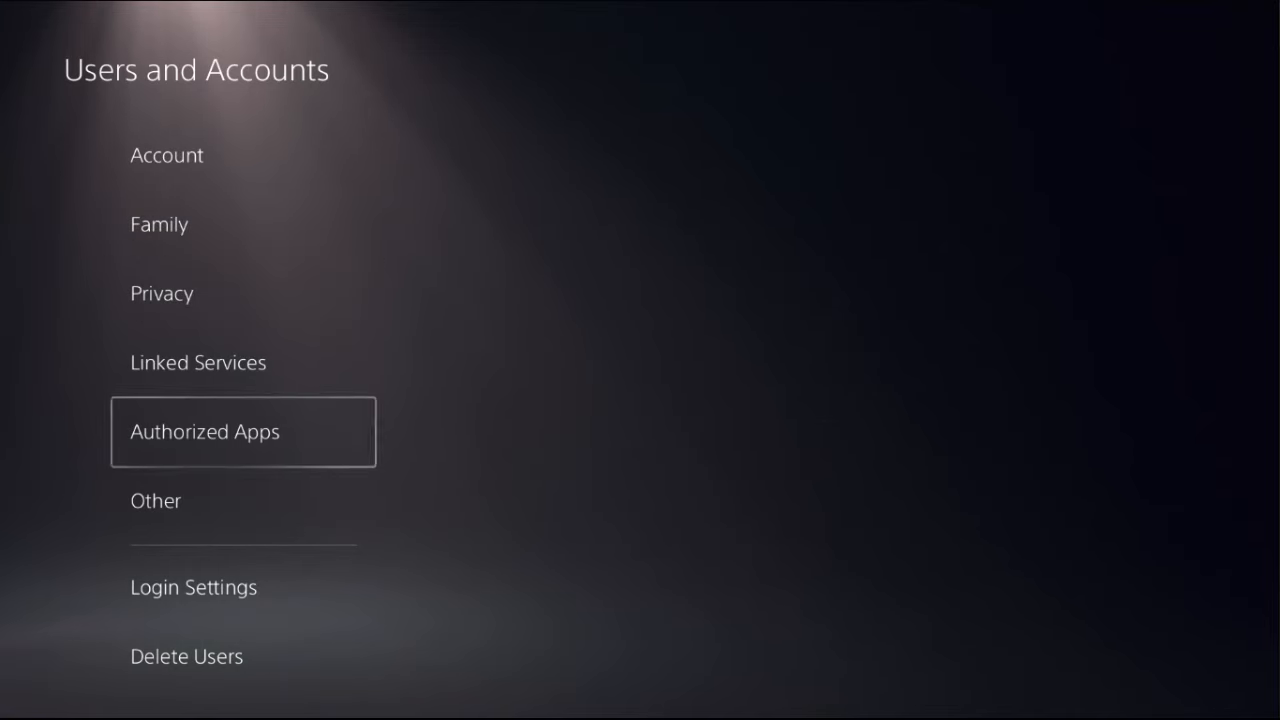
click(155, 500)
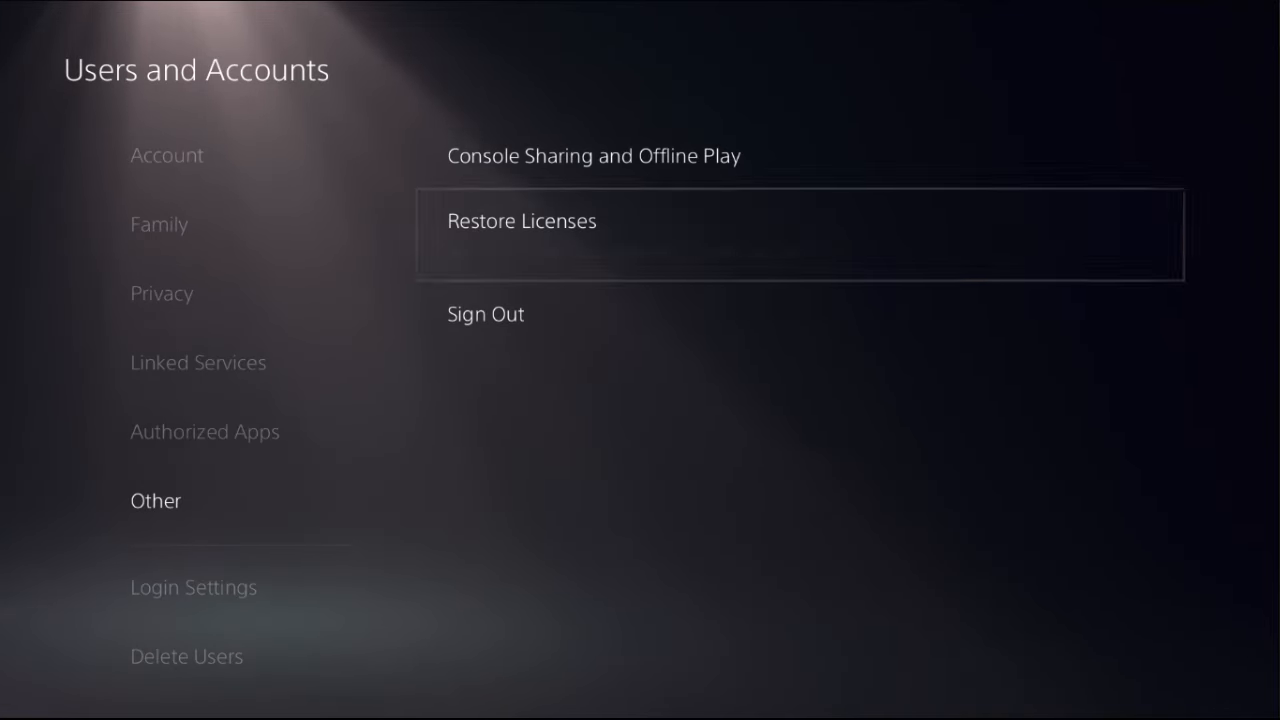
click(521, 221)
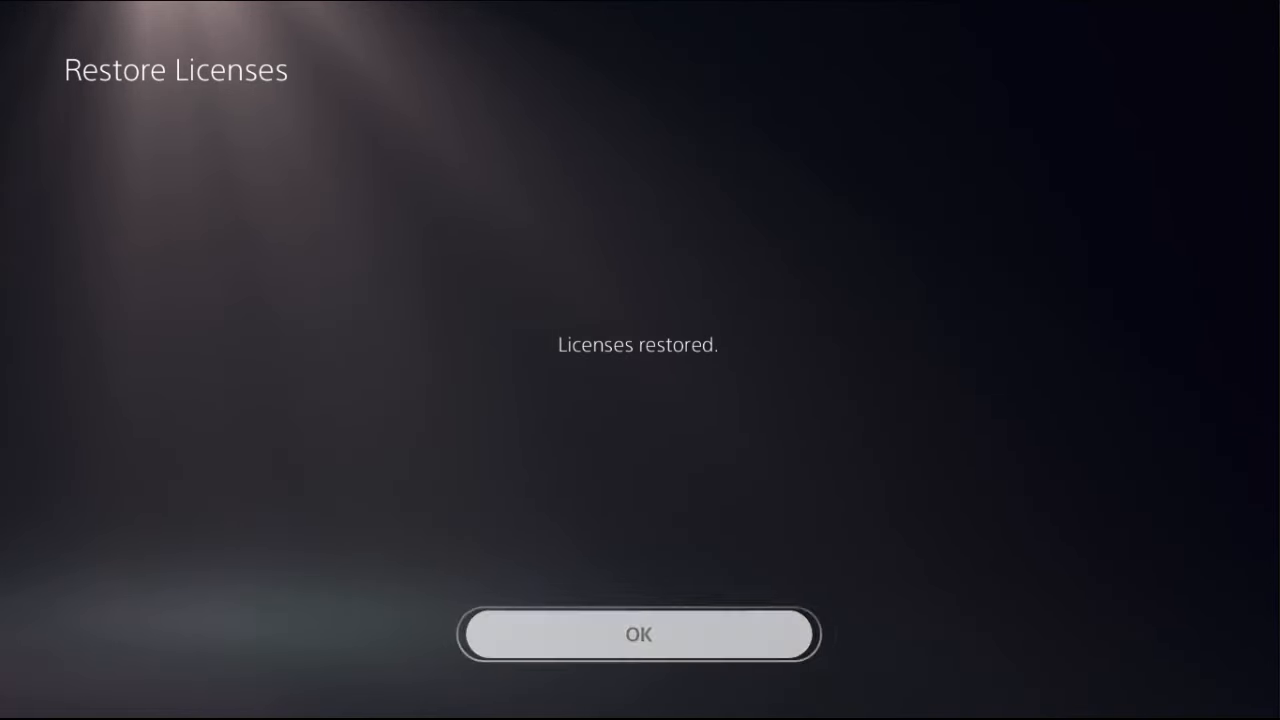
click(638, 634)
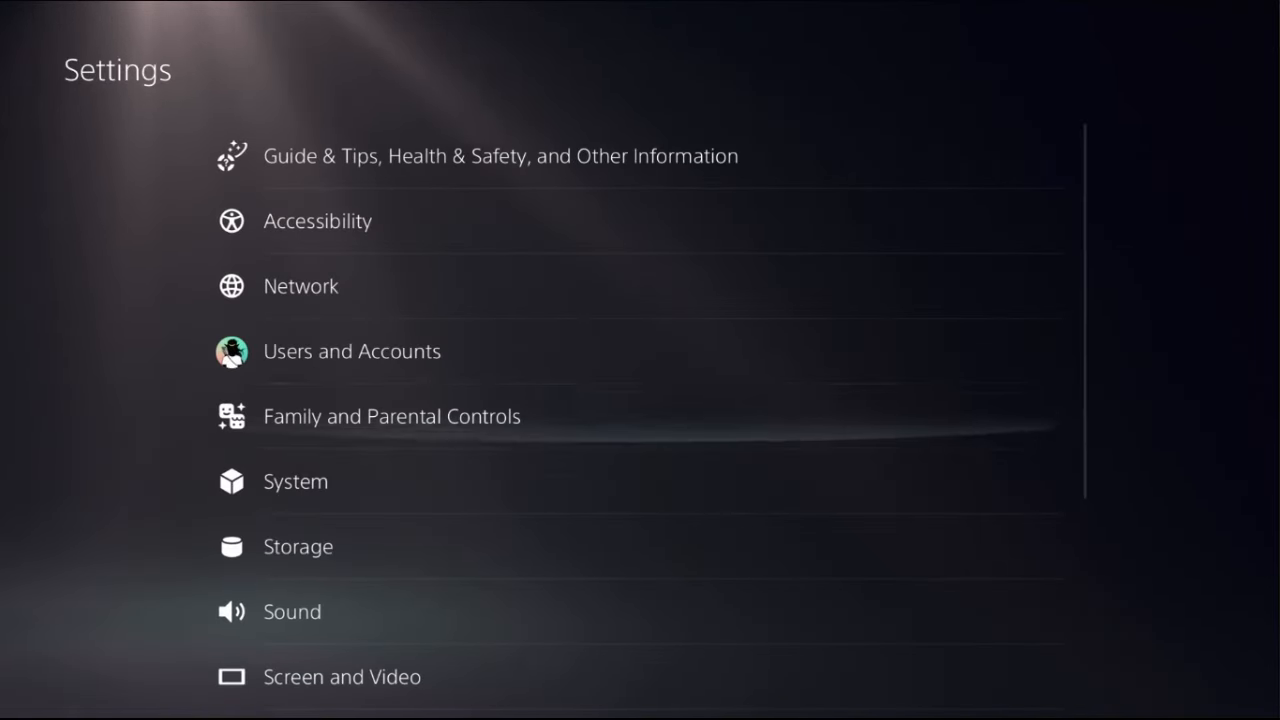
Toggle Enable HDMI Device Link on and back off in System > HDMI.
click(295, 481)
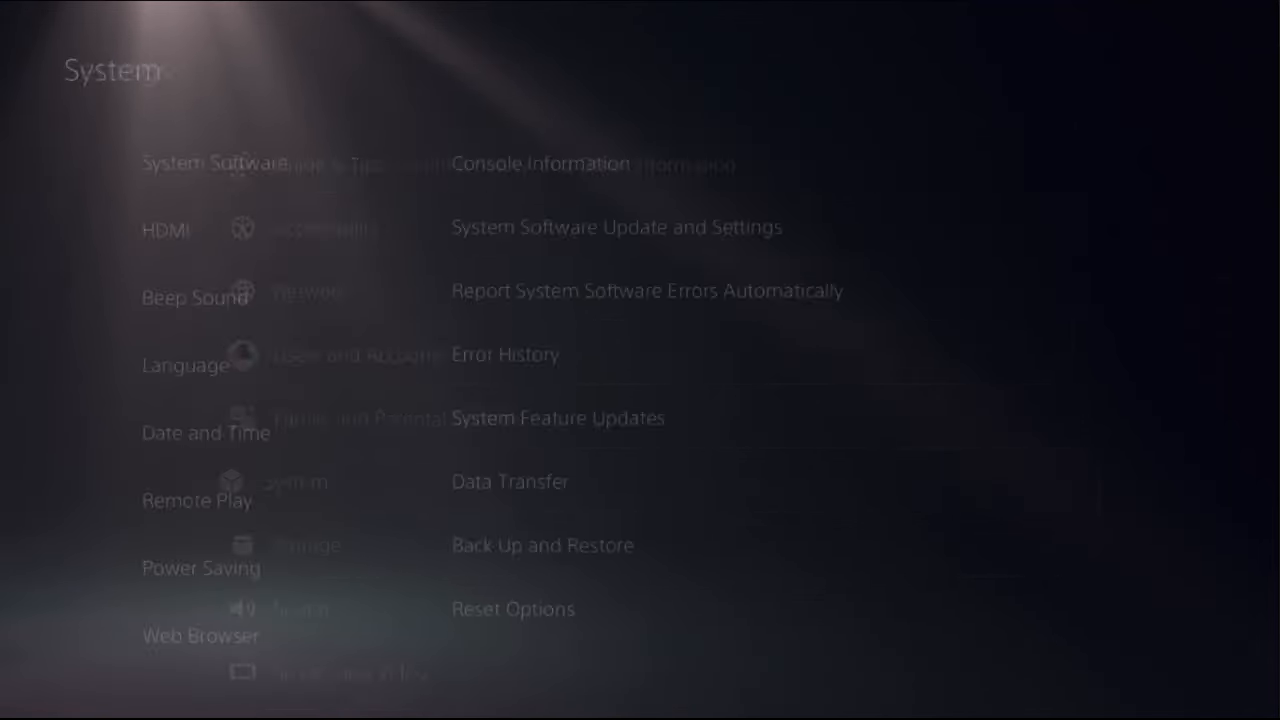
click(154, 224)
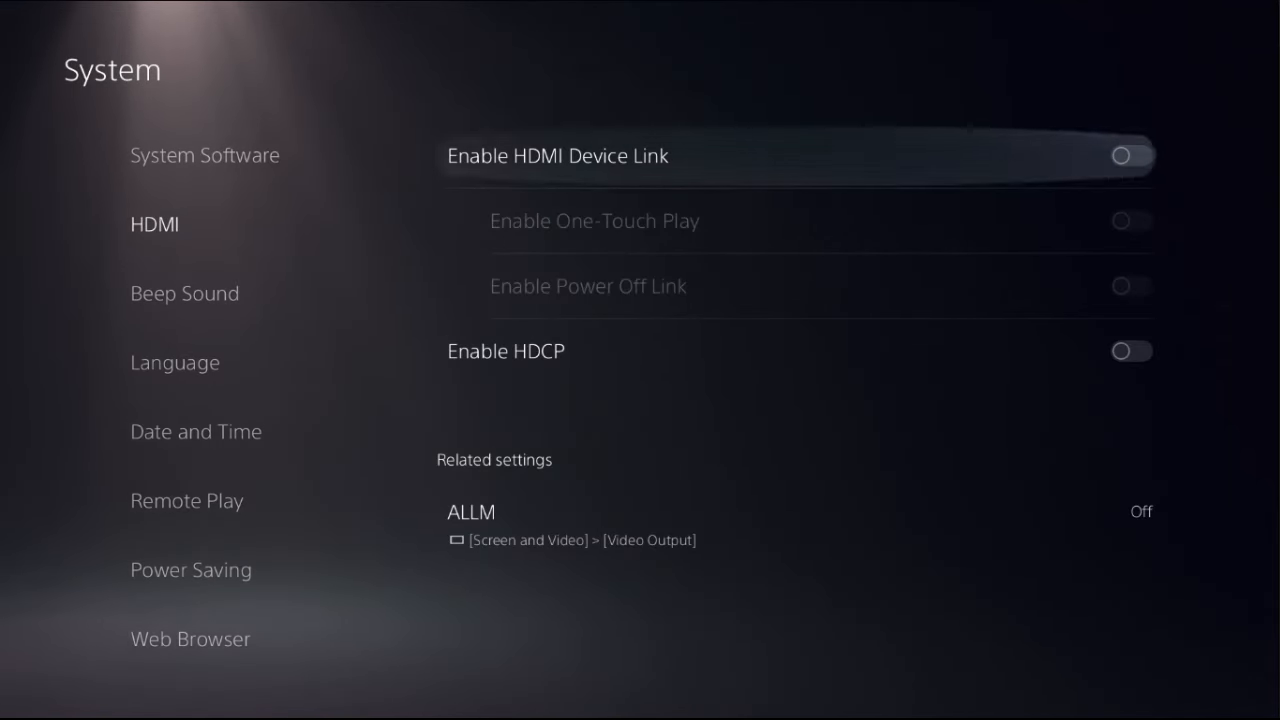
click(1130, 155)
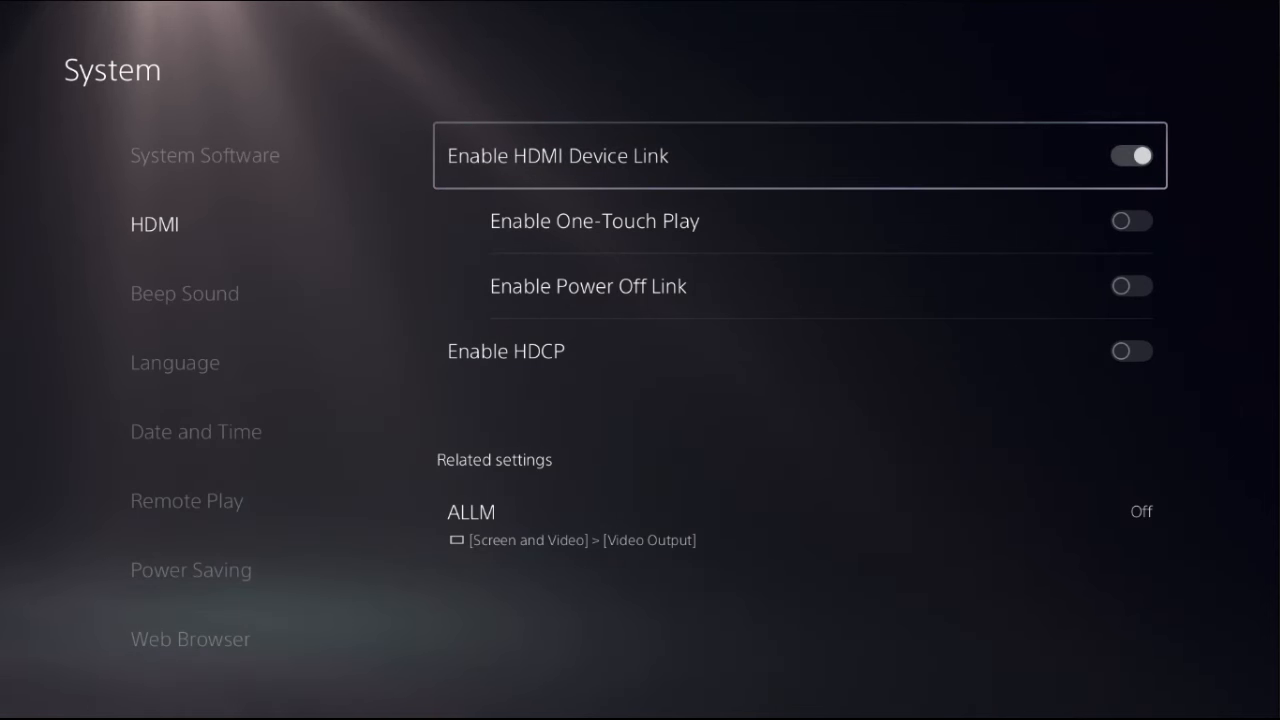
click(1131, 155)
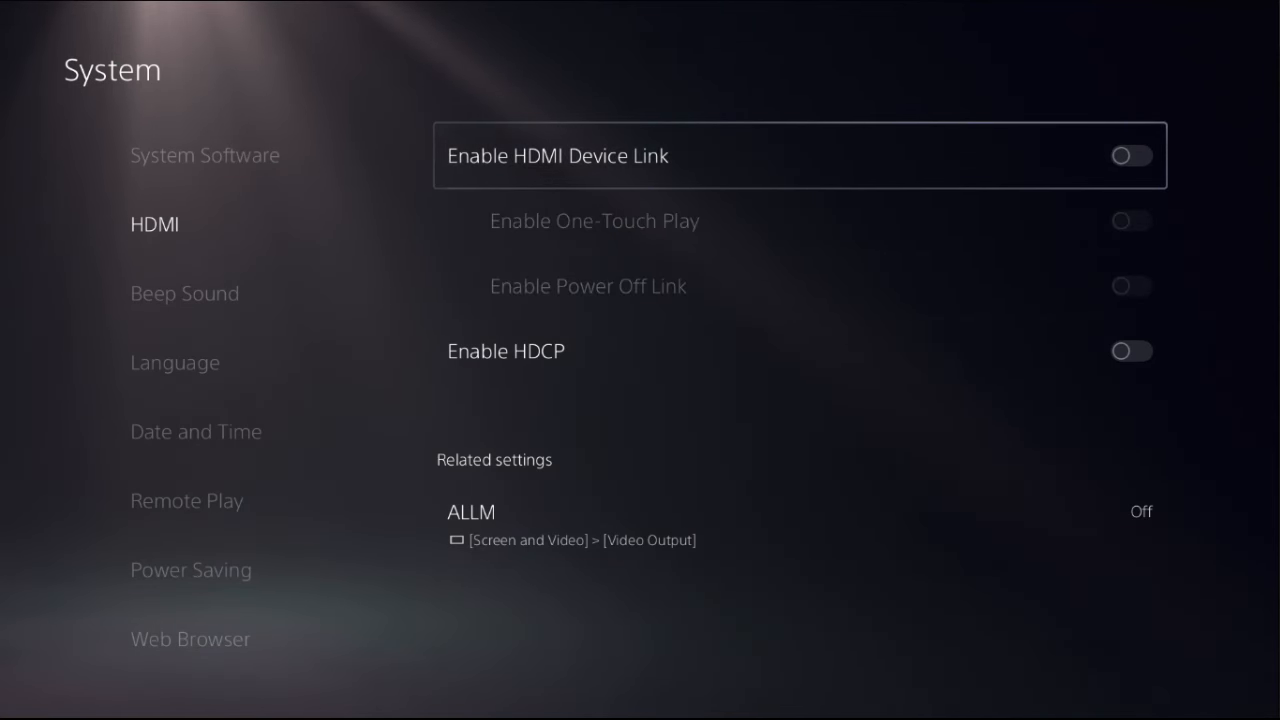
key(Escape)
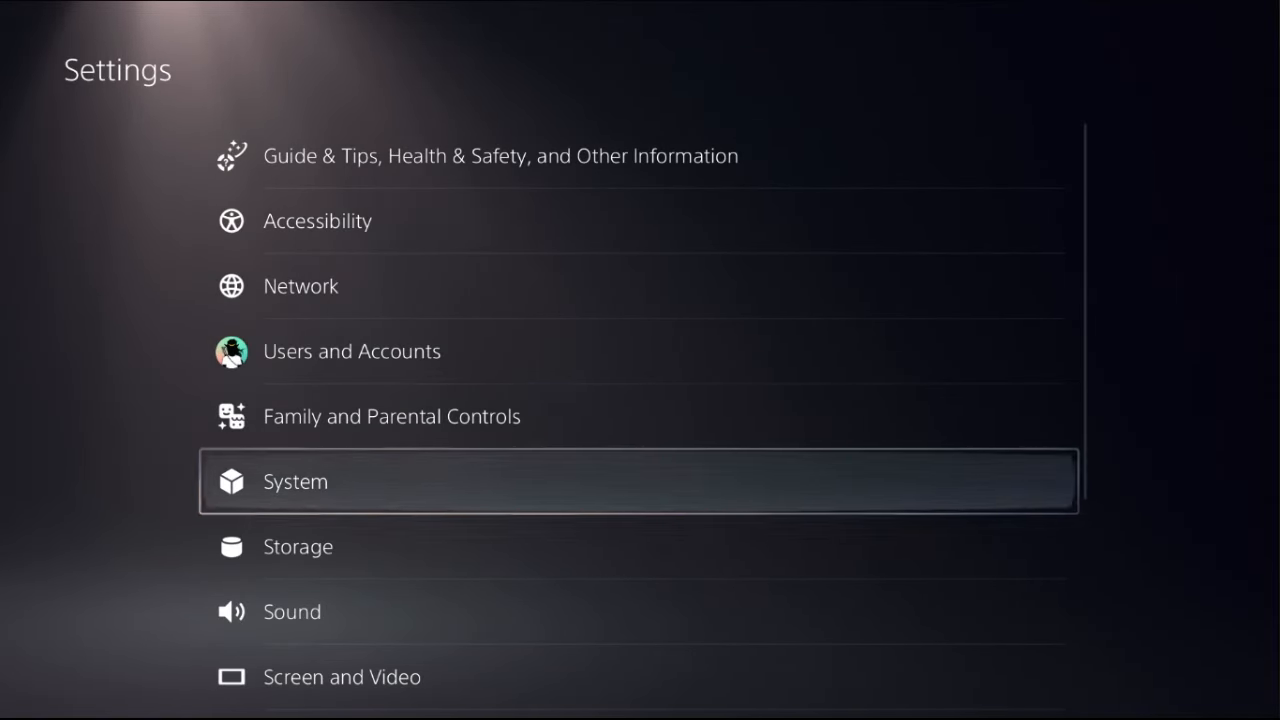
Check for a system software update via Internet and dismiss the latest-version message.
click(295, 481)
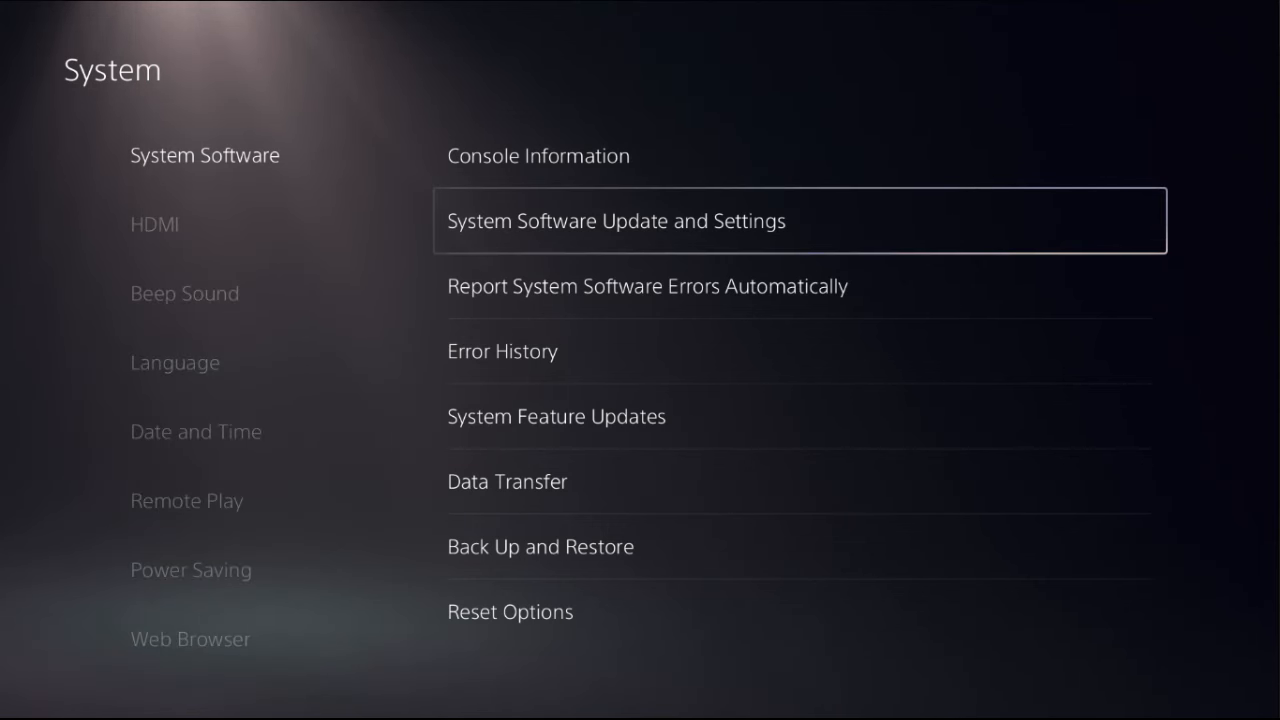
click(616, 221)
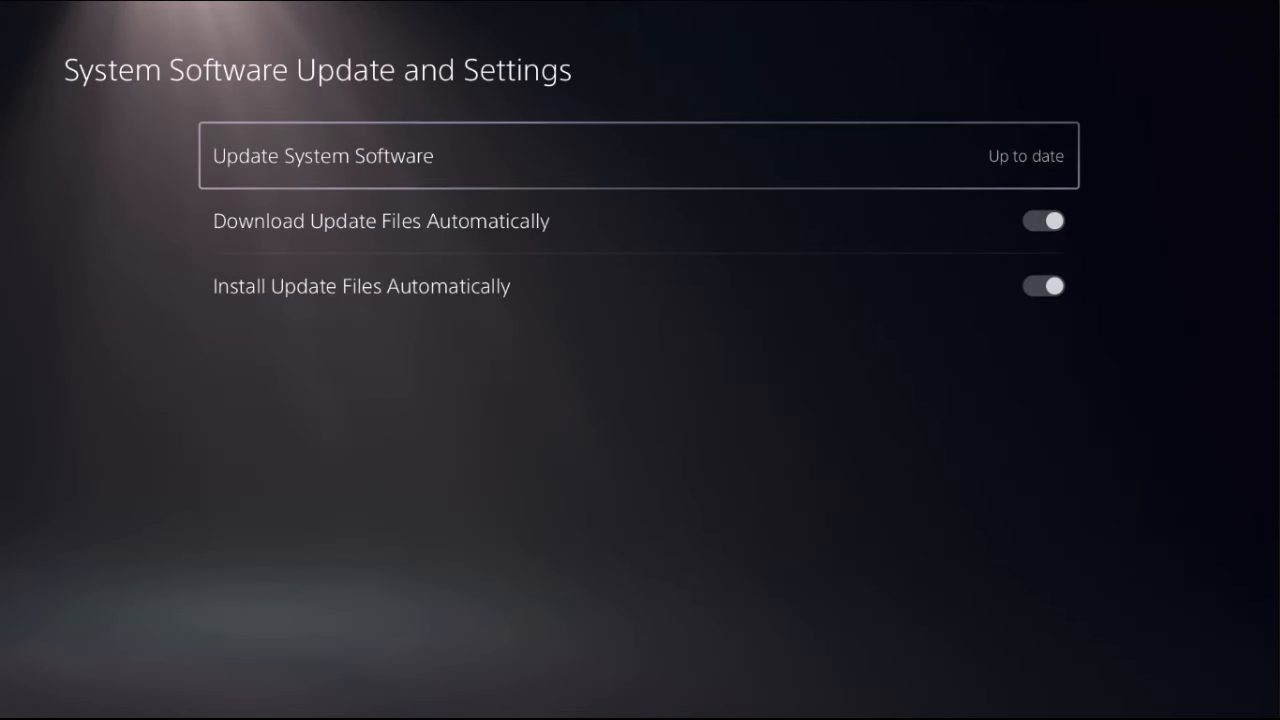
click(322, 155)
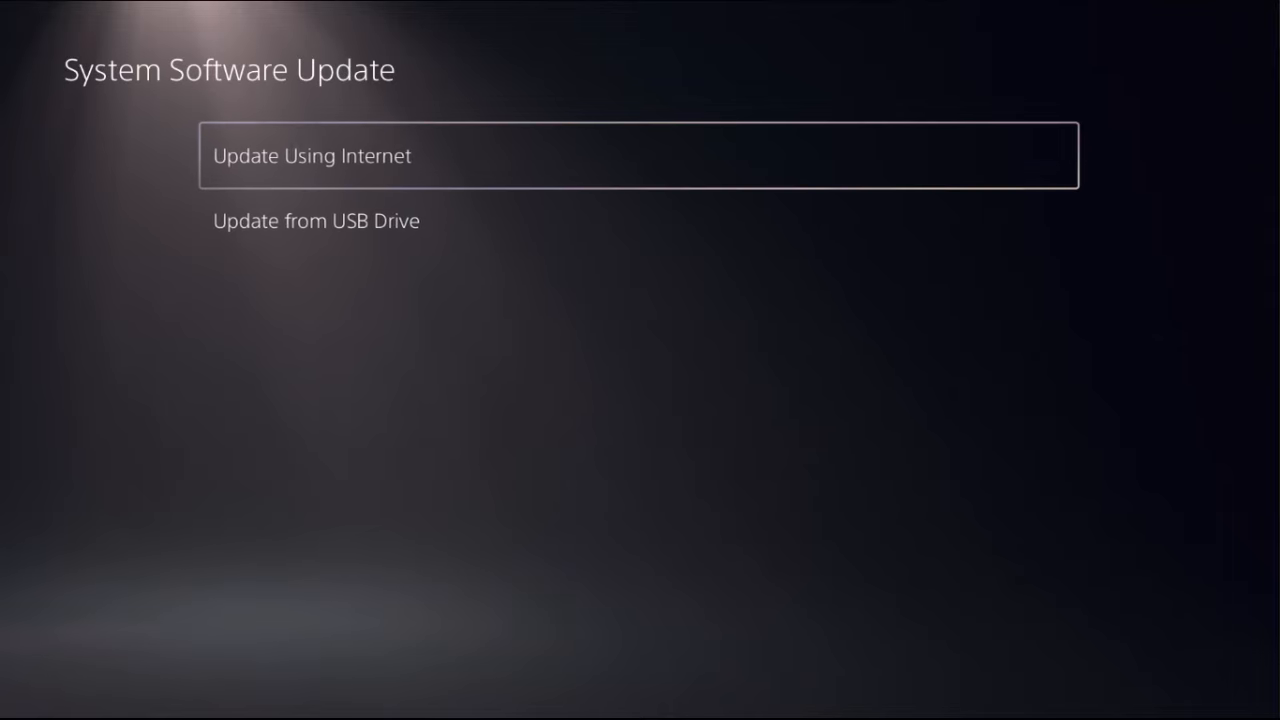
click(638, 155)
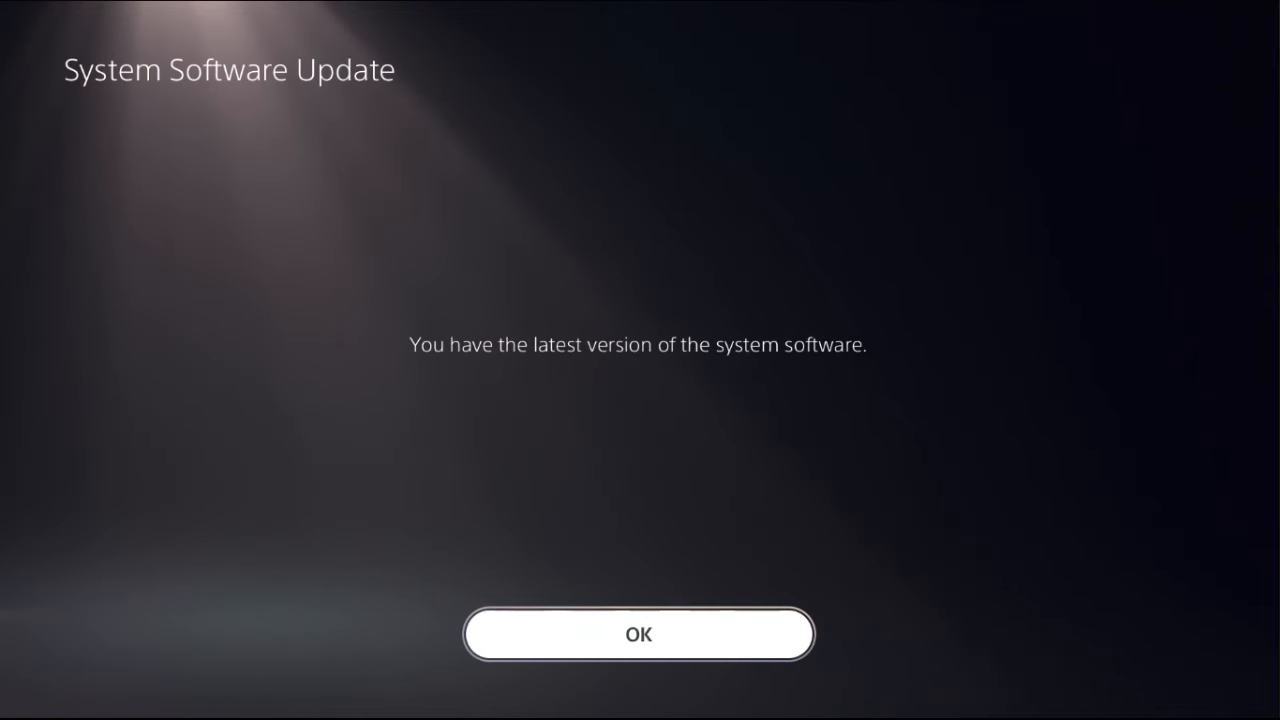
click(638, 634)
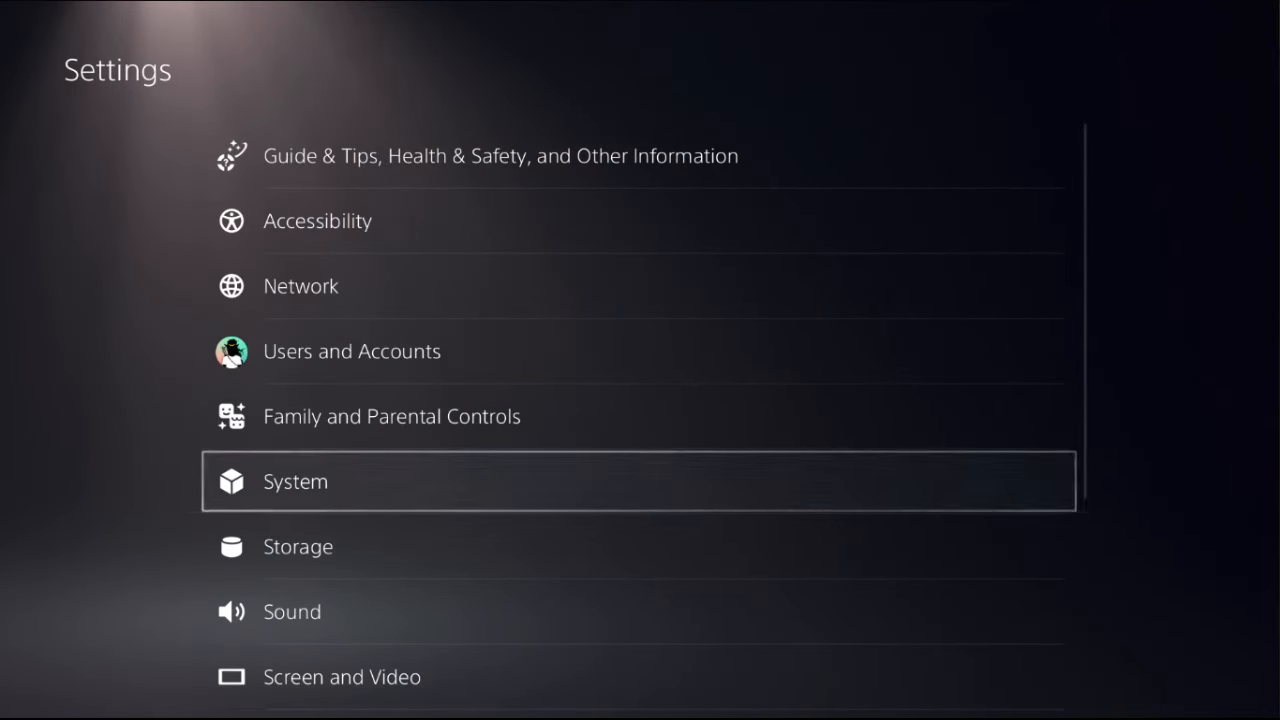
Set both media playback and game rest timers to Don't Put in Rest Mode.
click(295, 481)
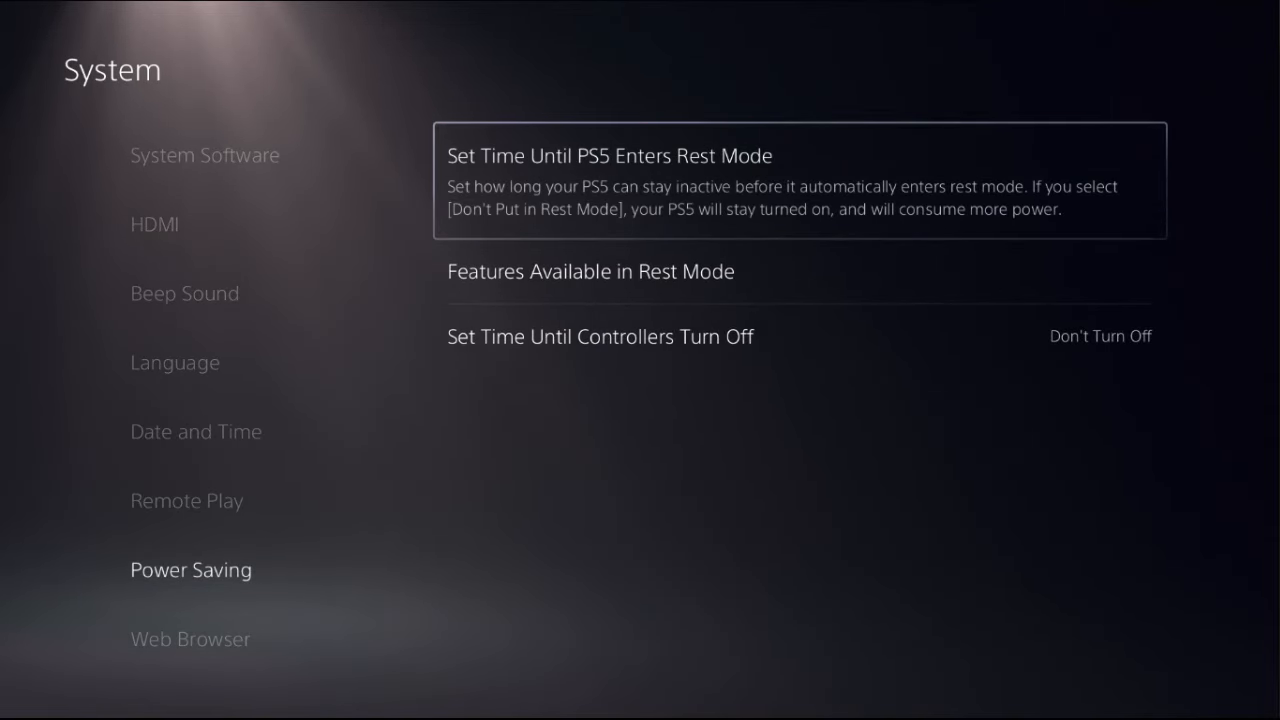
click(609, 155)
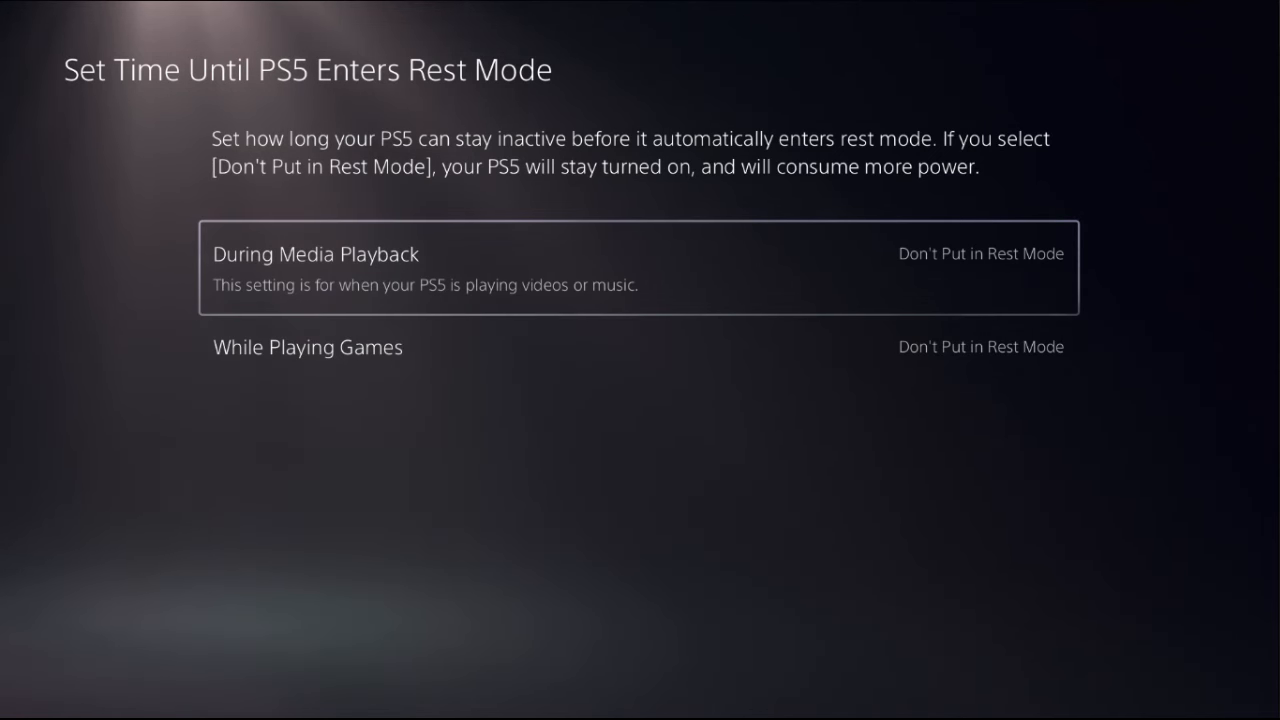
click(980, 253)
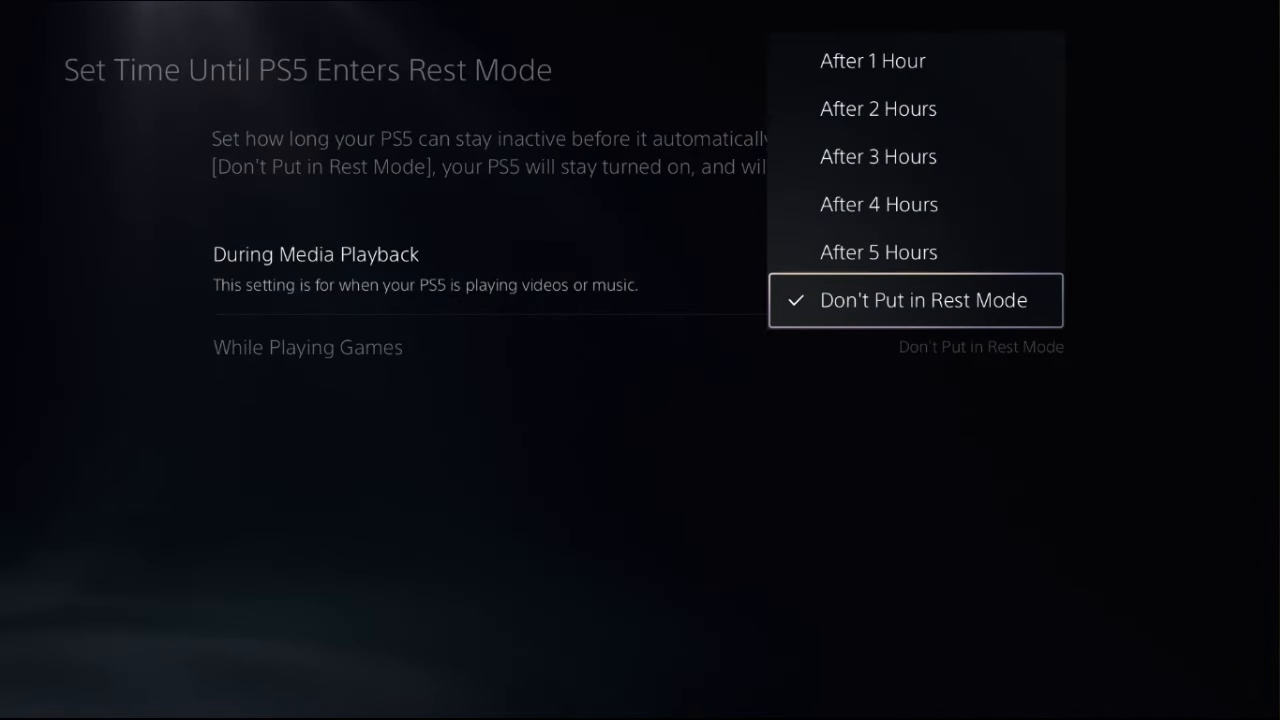
click(921, 299)
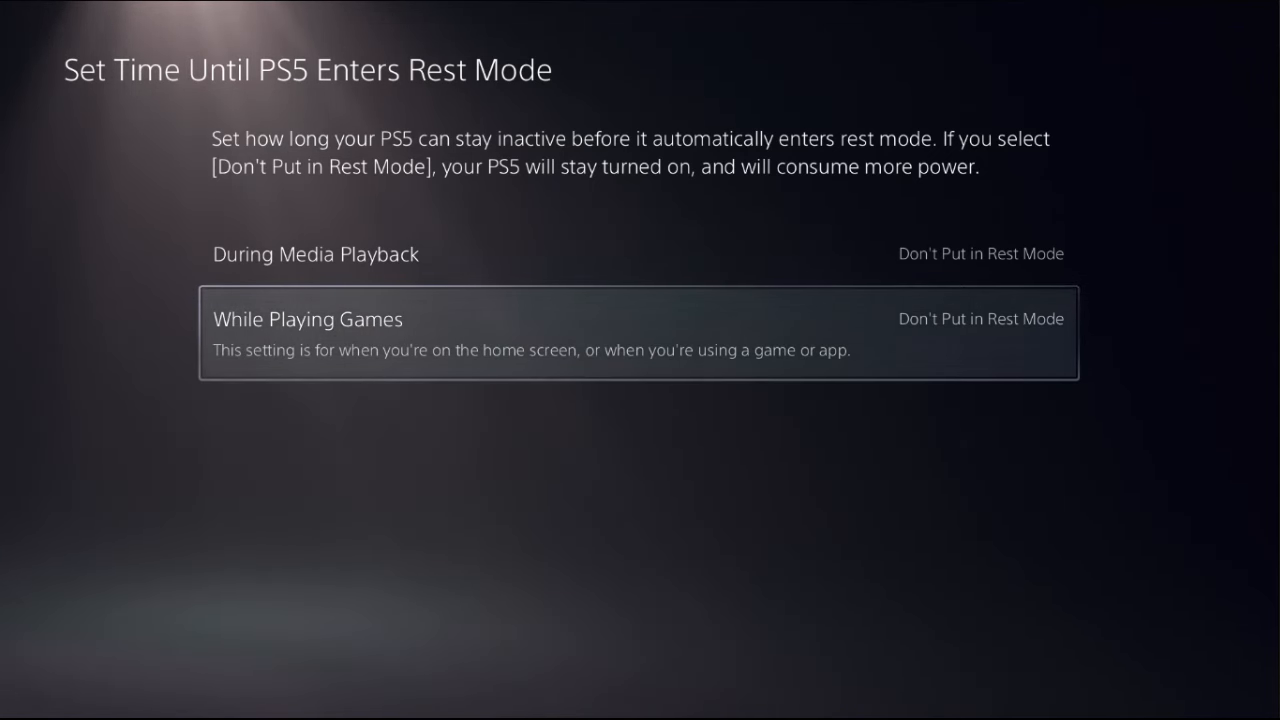
click(980, 319)
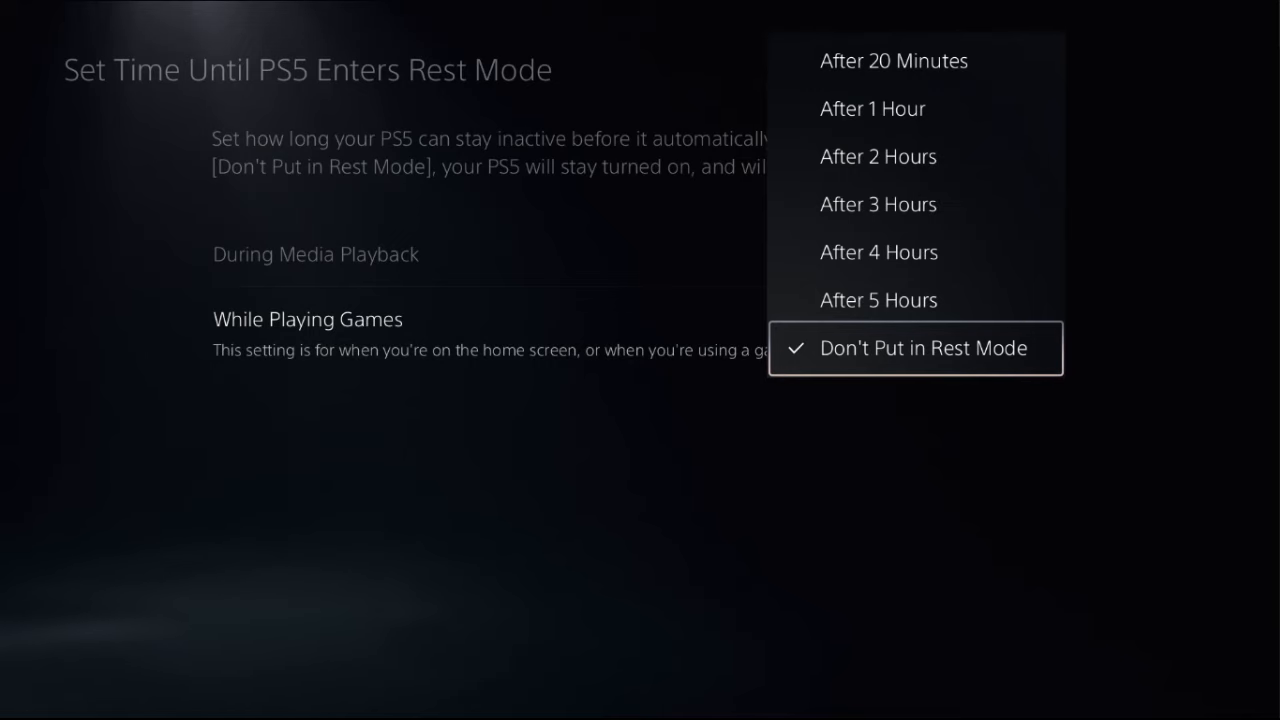
click(915, 348)
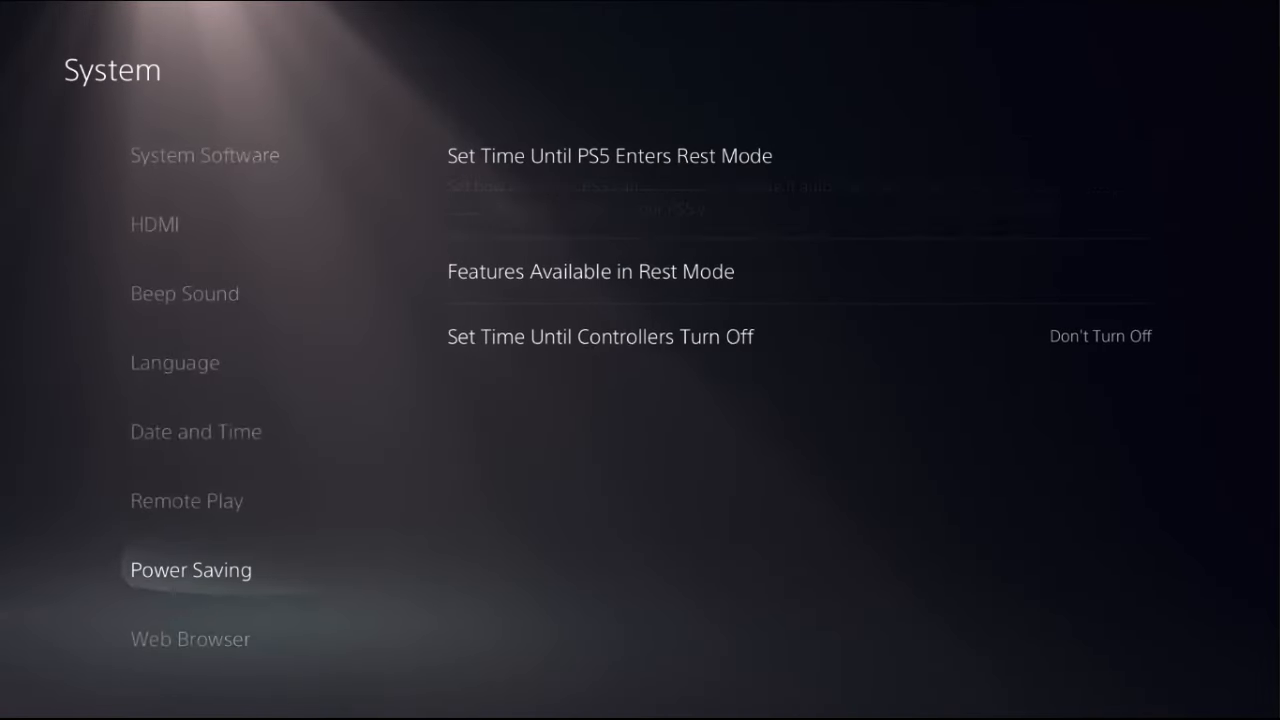
Exit to the home screen and open the Power menu from the control center.
key(Escape)
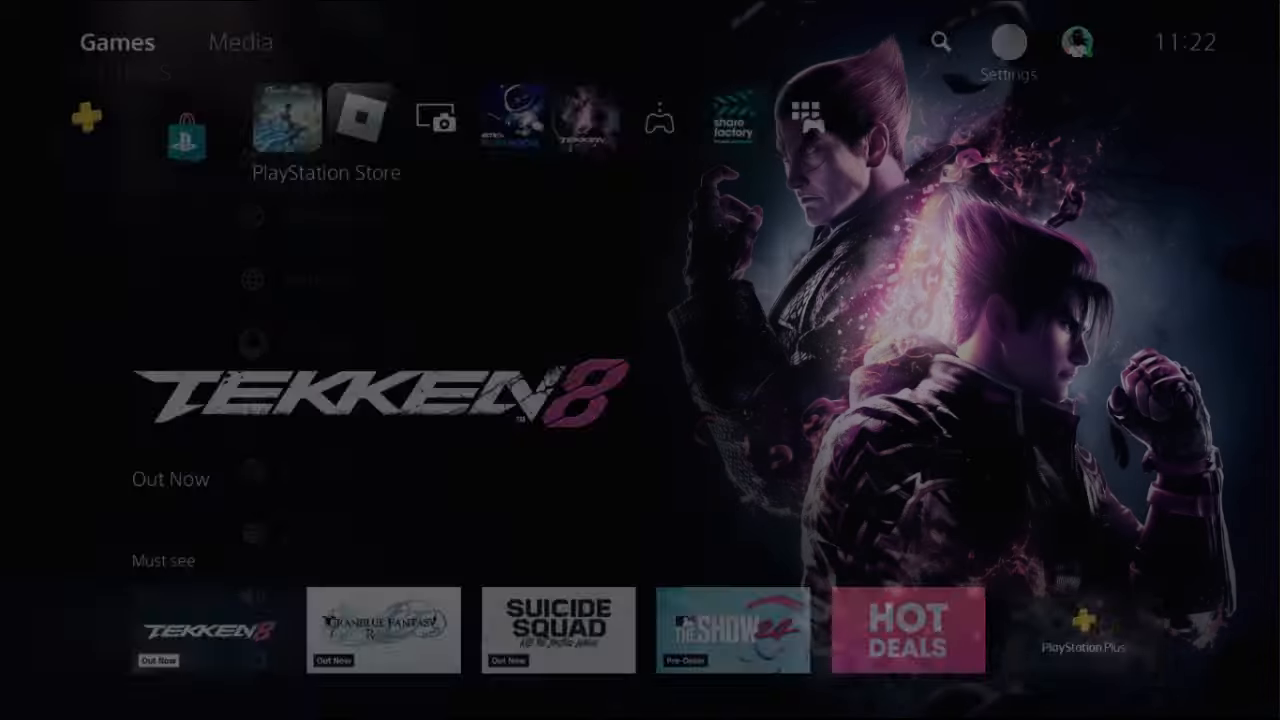
key(PS)
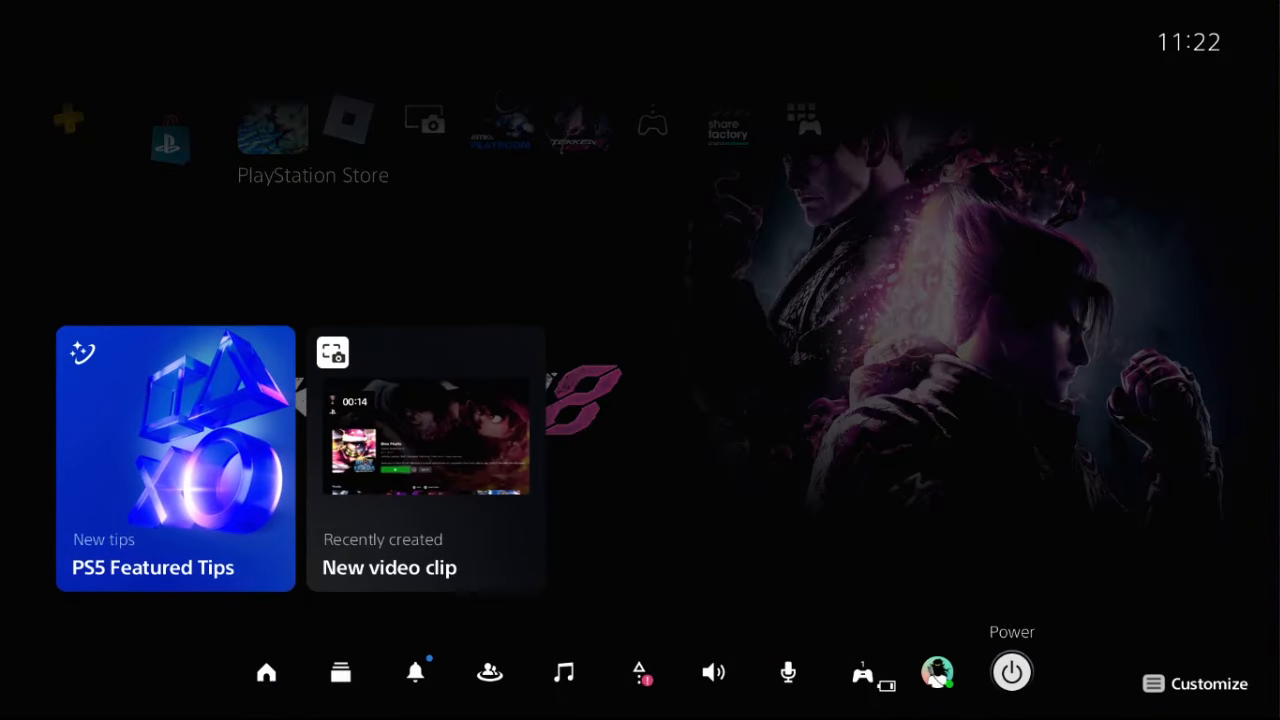
click(1011, 671)
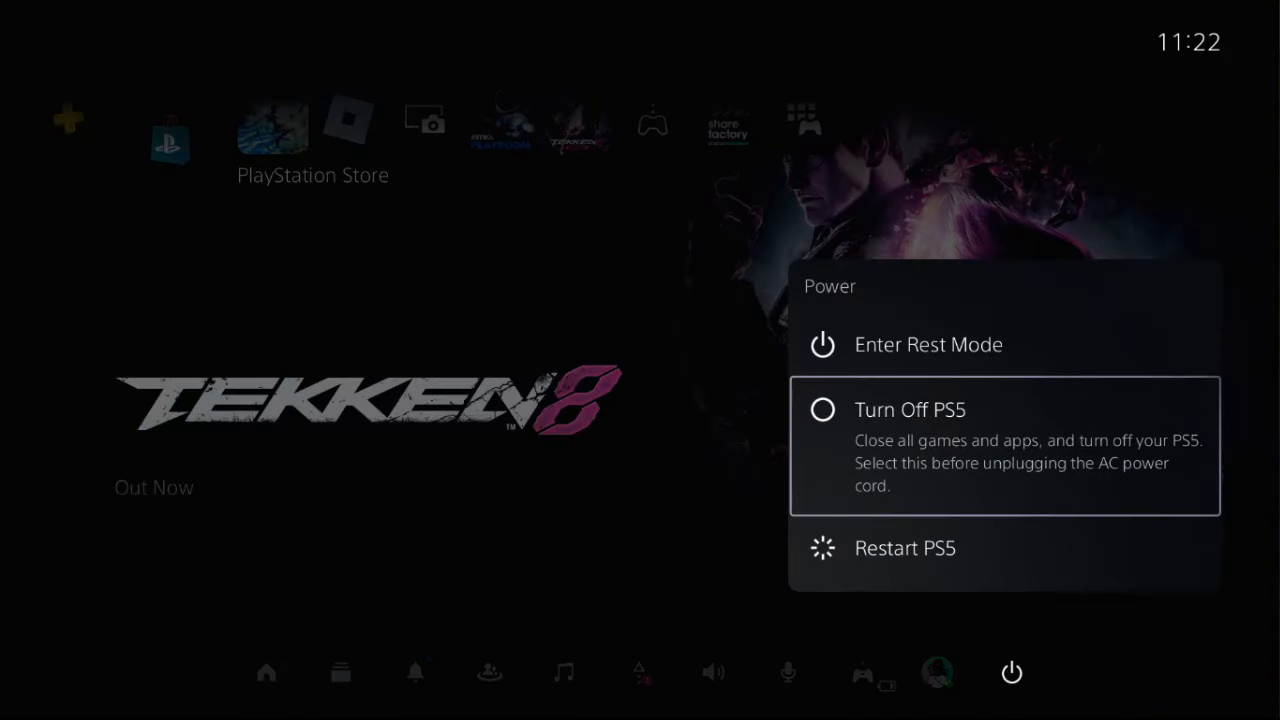